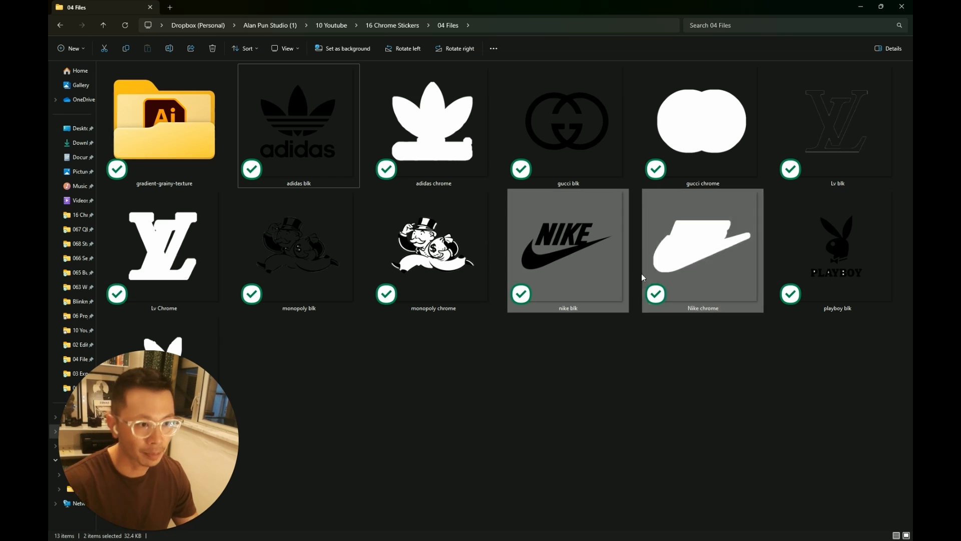
{"action": "mouse_move", "coordinate": [674, 329]}
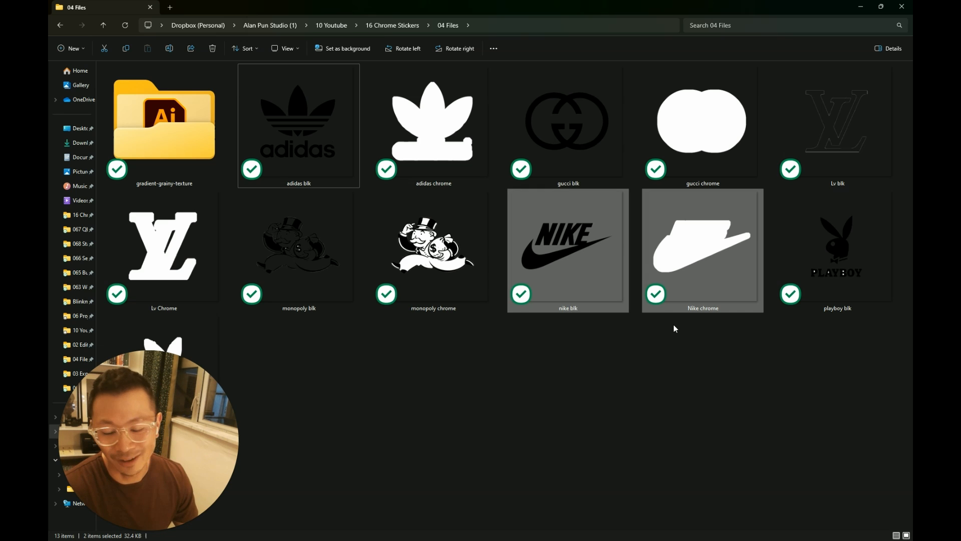
Review the Nike and adidas chrome sticker images to be used as textures
{"action": "left_click", "coordinate": [702, 246]}
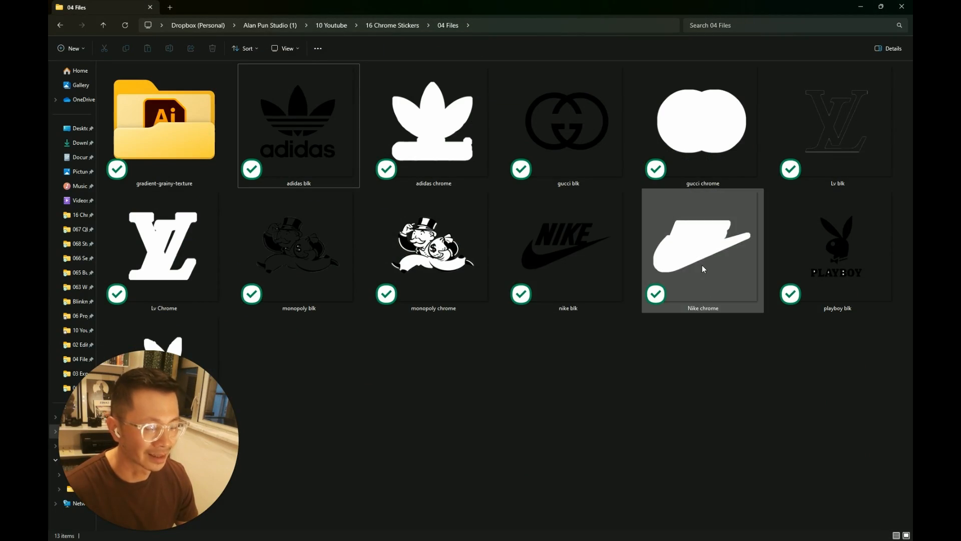
{"action": "left_click", "coordinate": [702, 248]}
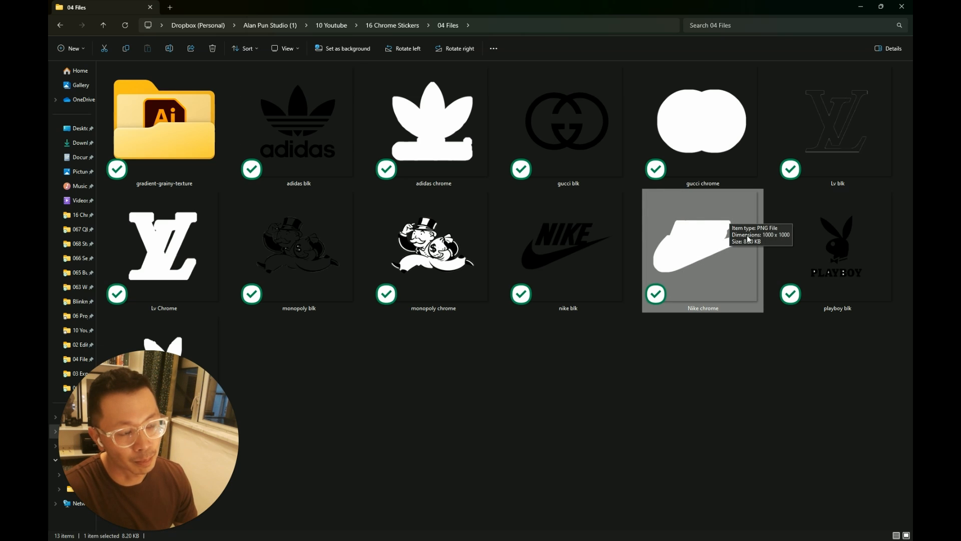
{"action": "mouse_move", "coordinate": [670, 250]}
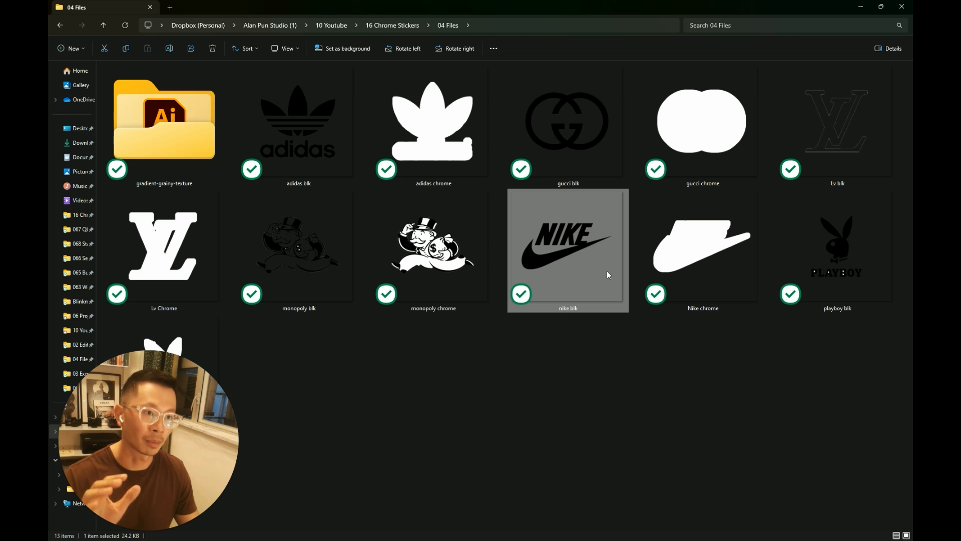
{"action": "mouse_move", "coordinate": [604, 277]}
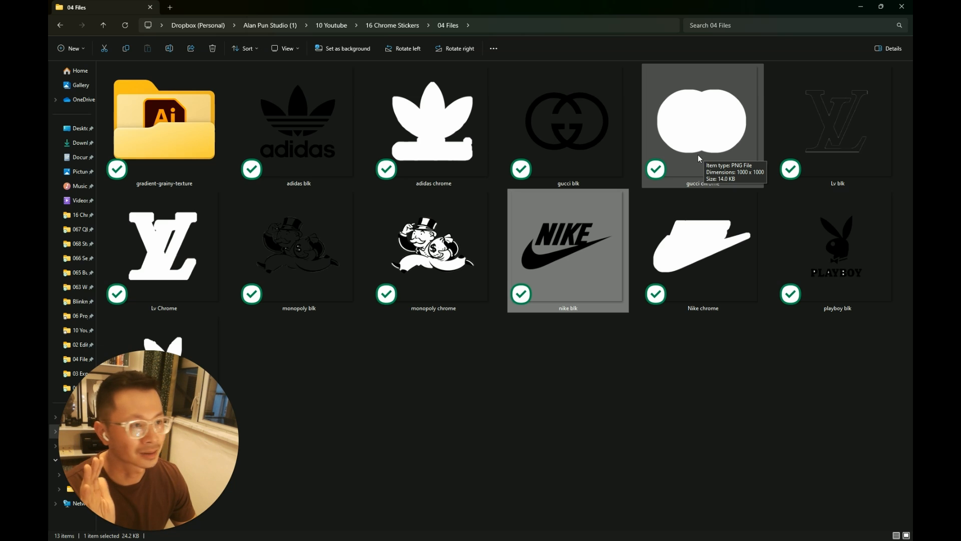
{"action": "left_click", "coordinate": [433, 121]}
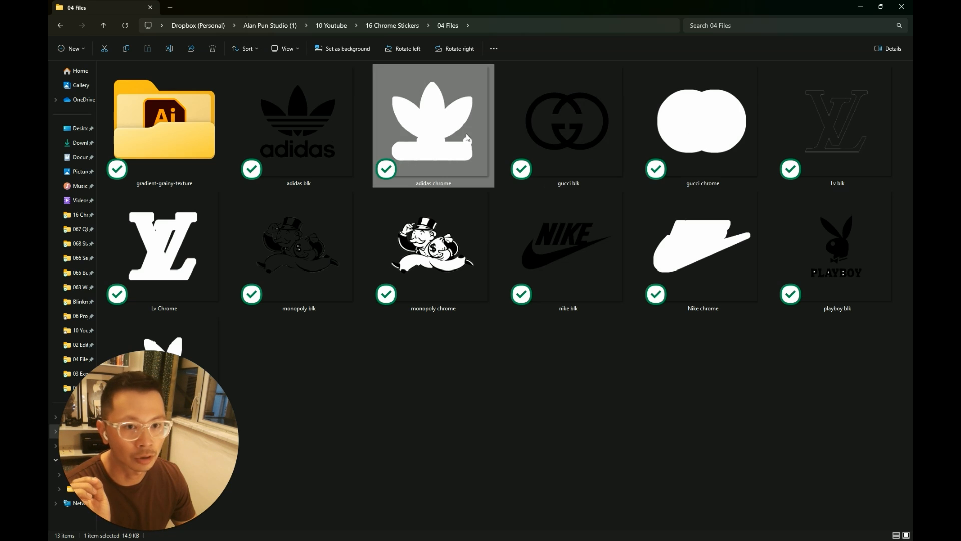
{"action": "left_click", "coordinate": [299, 122]}
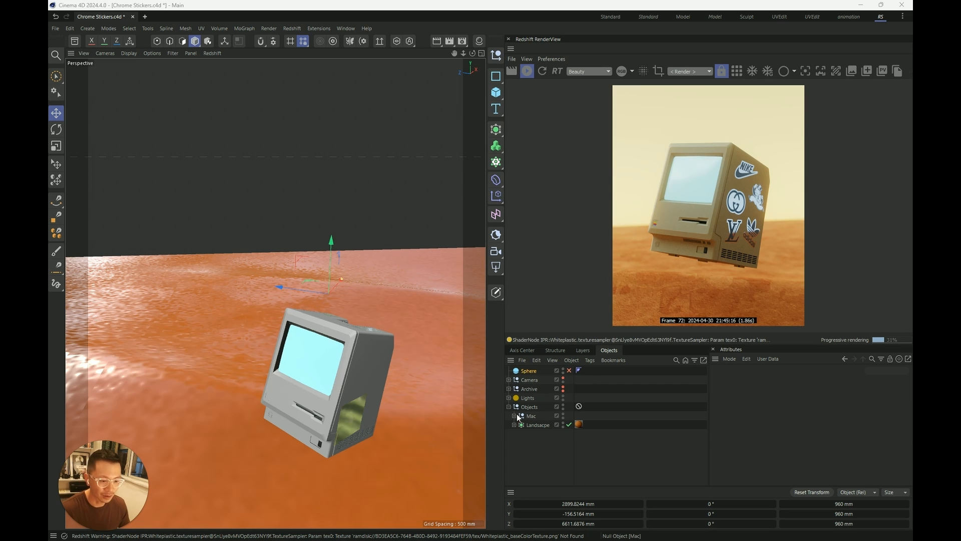
Hide the Mac null and give the sphere a new default Redshift material with white base color
{"action": "left_click", "coordinate": [531, 415]}
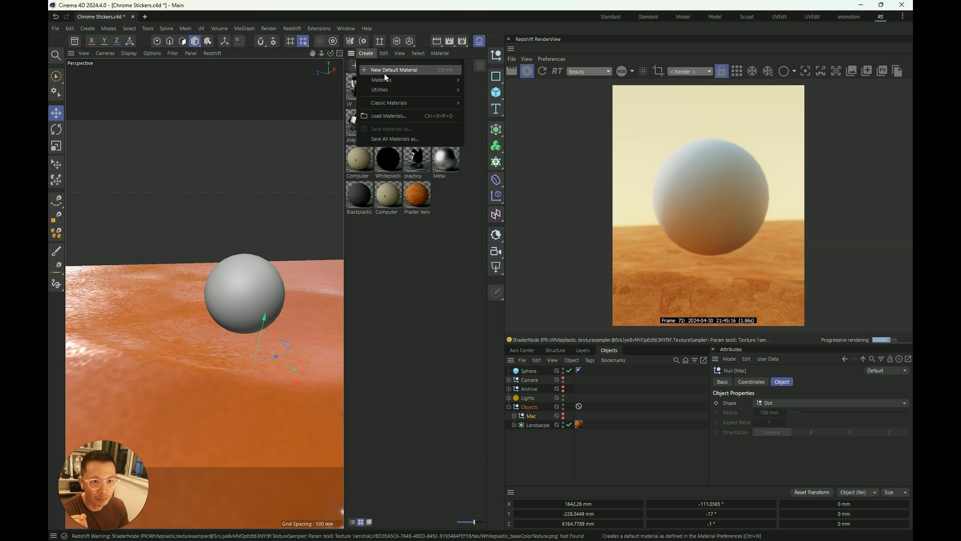
{"action": "left_click", "coordinate": [395, 69]}
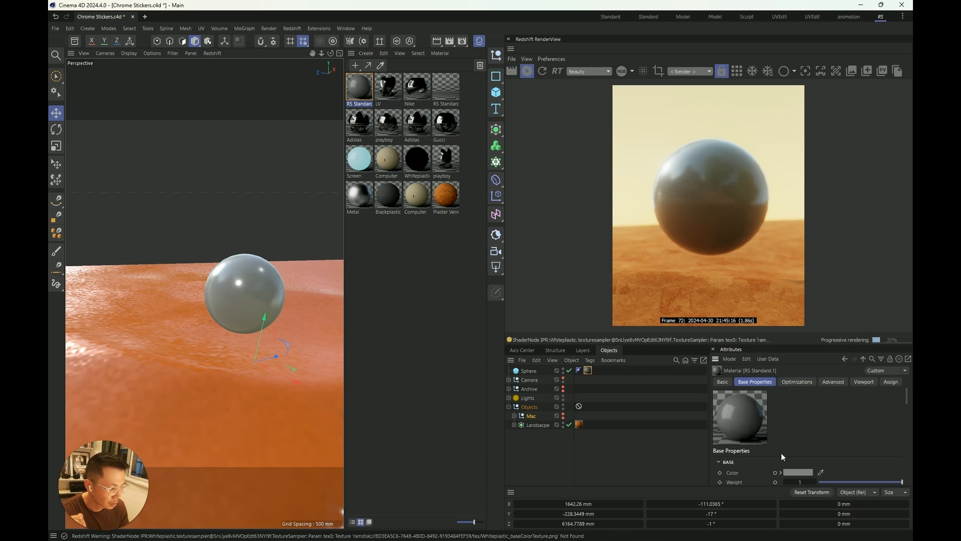
{"action": "left_click", "coordinate": [797, 471]}
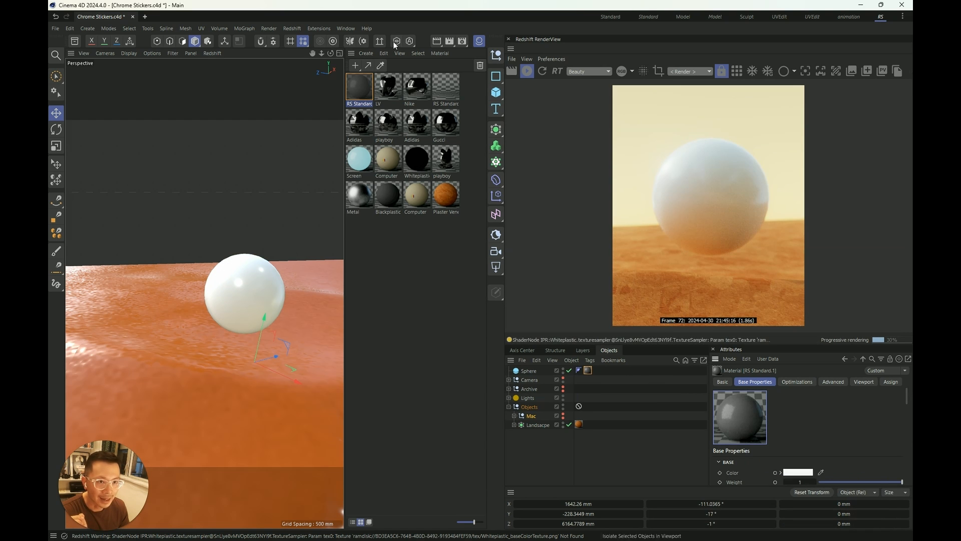
{"action": "left_click", "coordinate": [366, 53]}
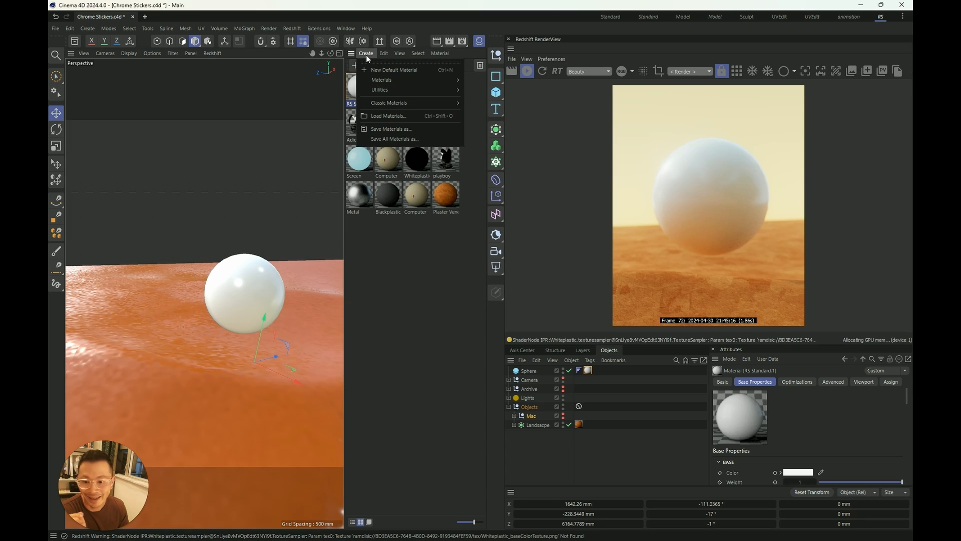
{"action": "mouse_move", "coordinate": [405, 89]}
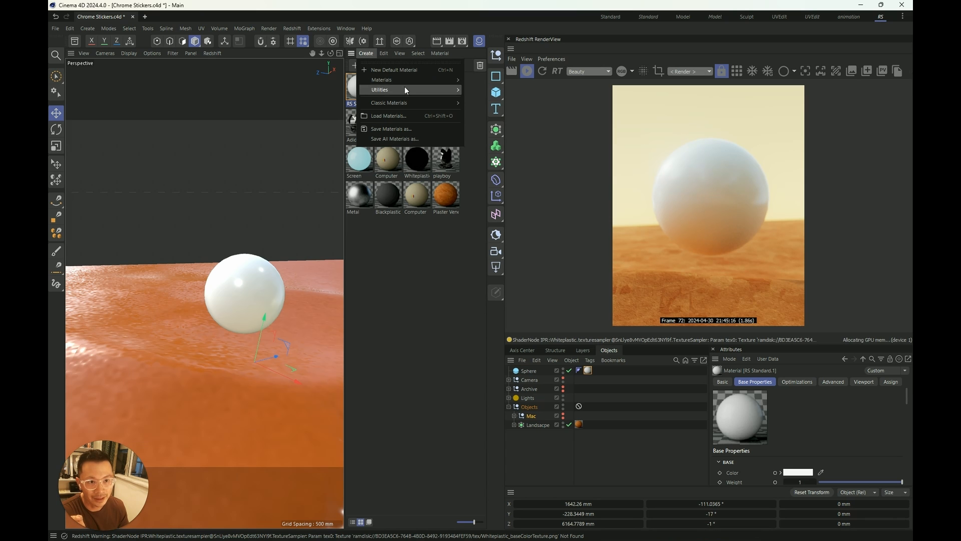
Create a second default material and set its base color to pure white in the Node Editor
{"action": "left_click", "coordinate": [394, 69]}
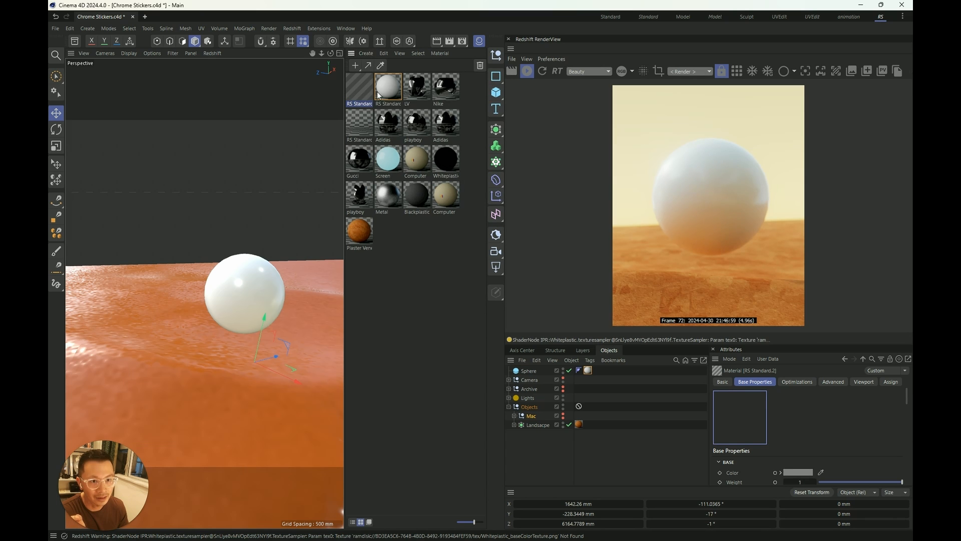
{"action": "double_click", "coordinate": [389, 86]}
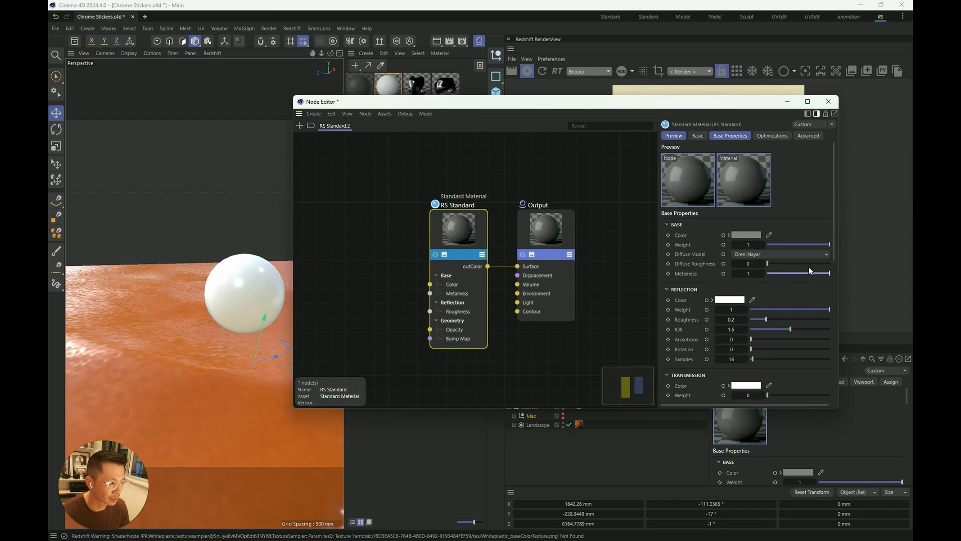
{"action": "left_click", "coordinate": [745, 235]}
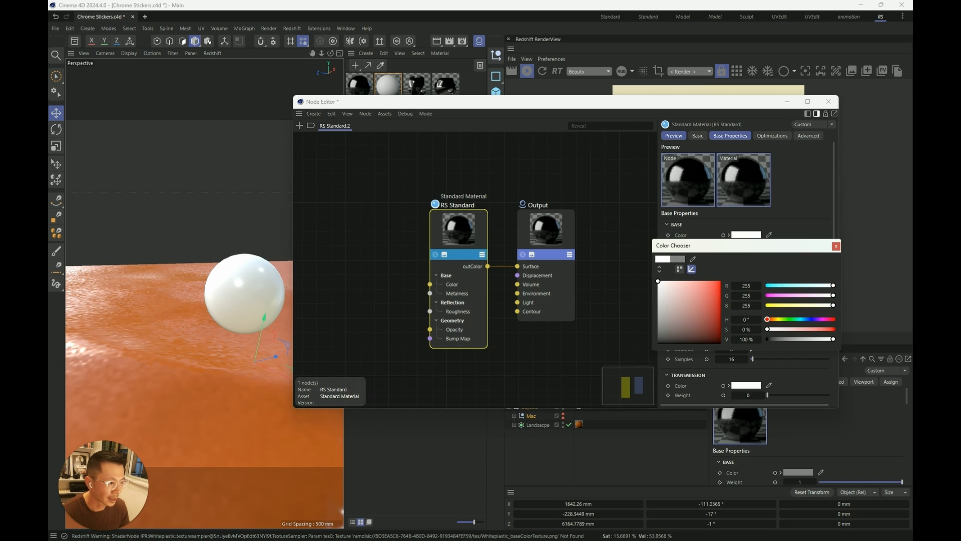
{"action": "left_click", "coordinate": [836, 246]}
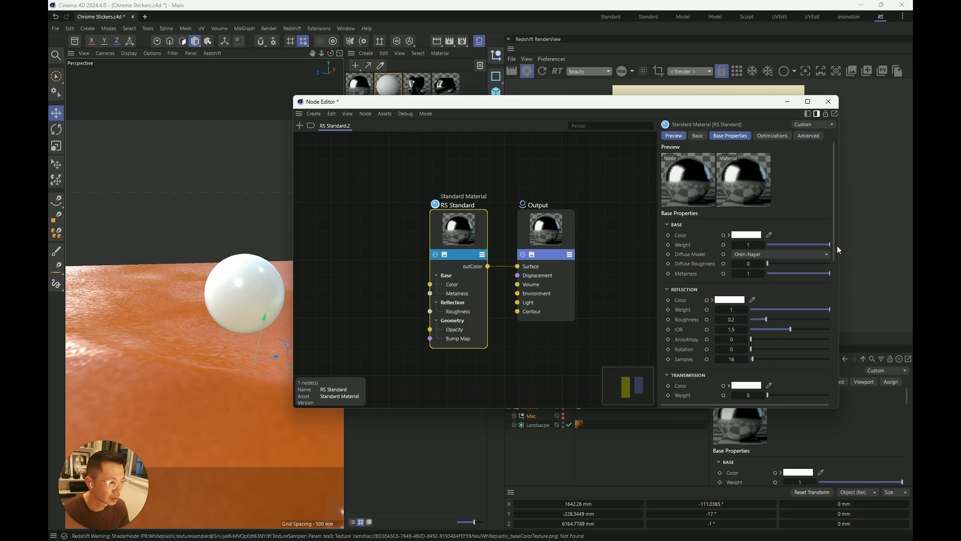
{"action": "mouse_move", "coordinate": [742, 180]}
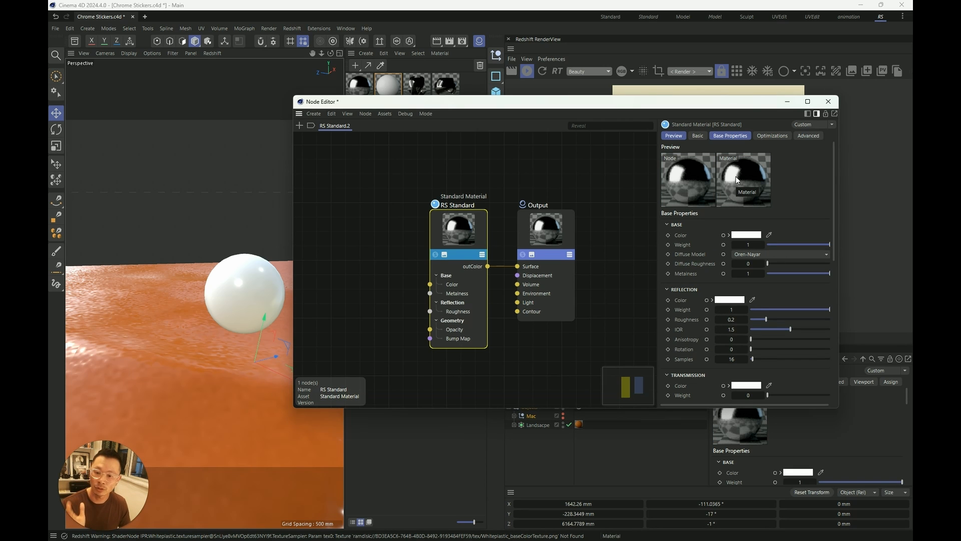
{"action": "key", "text": "alt+tab"}
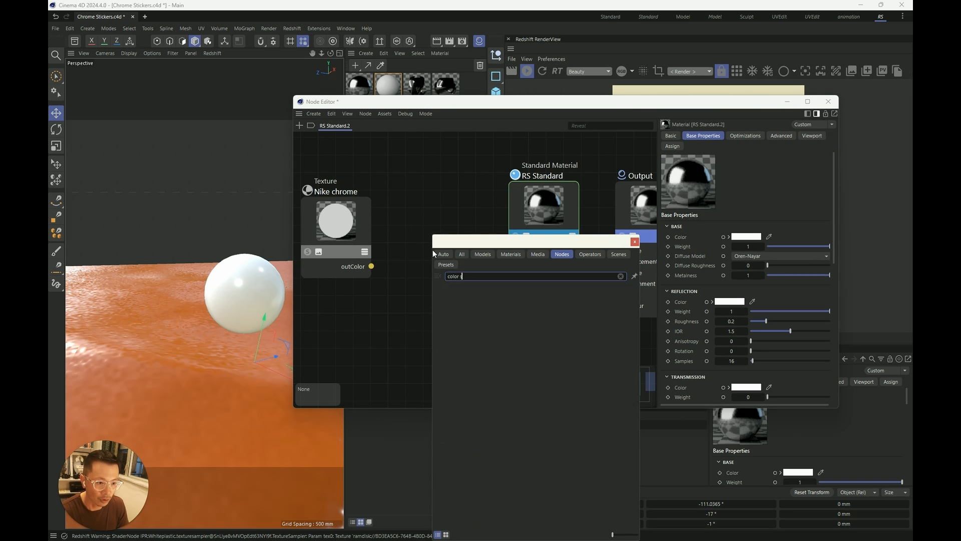
Add a Color Splitter, feed the Nike chrome texture into it and route its alpha to RS Standard Opacity
{"action": "type", "text": "pli"}
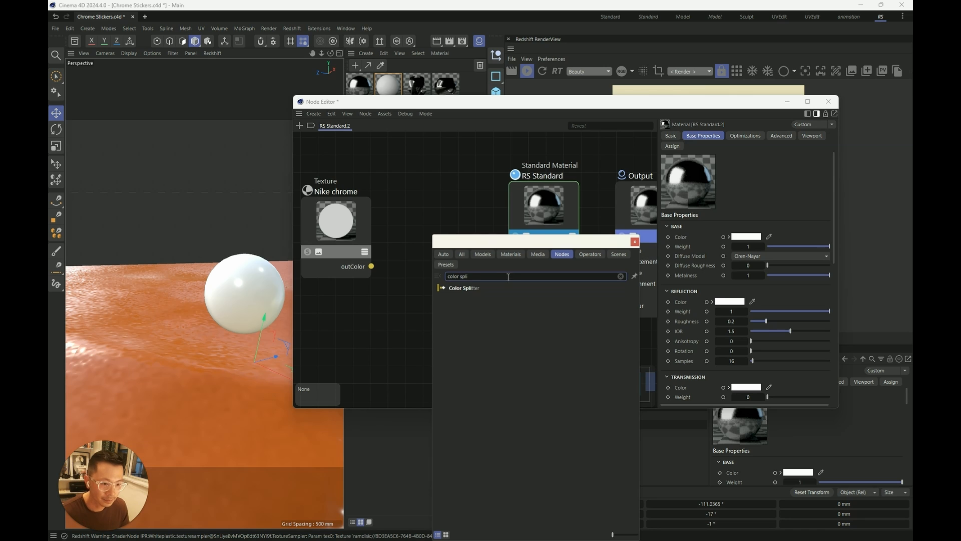
{"action": "left_click", "coordinate": [463, 287]}
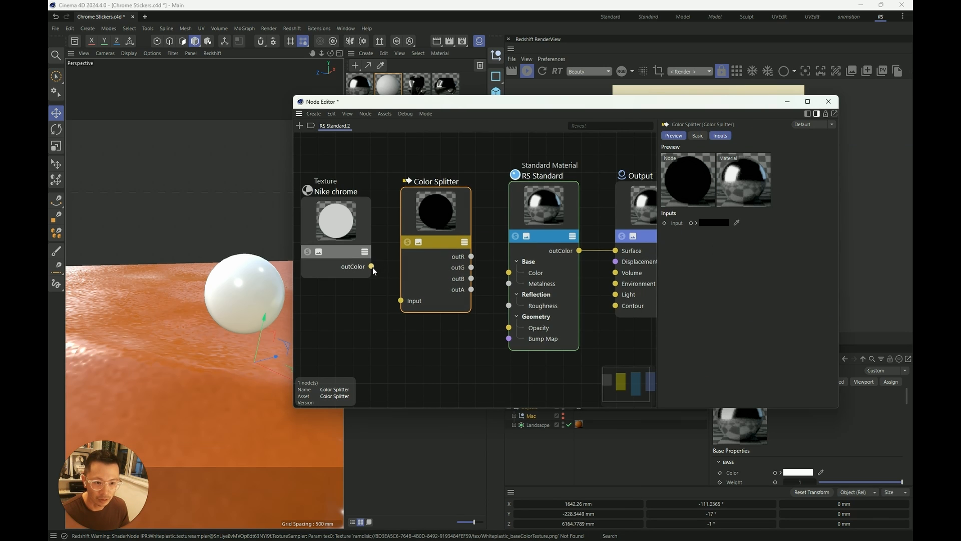
{"action": "left_click_drag", "start_coordinate": [372, 266], "coordinate": [402, 300]}
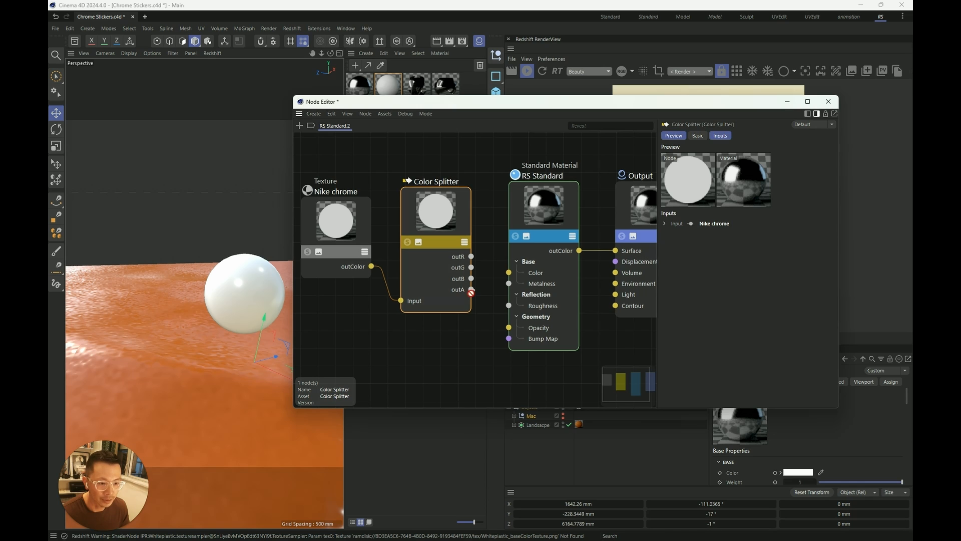
{"action": "left_click_drag", "start_coordinate": [470, 289], "coordinate": [508, 327]}
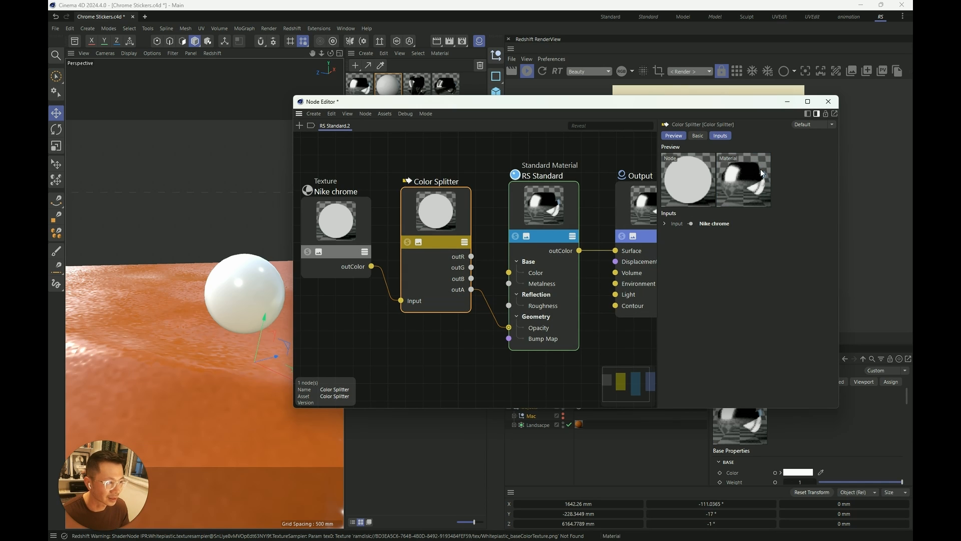
{"action": "mouse_move", "coordinate": [753, 202]}
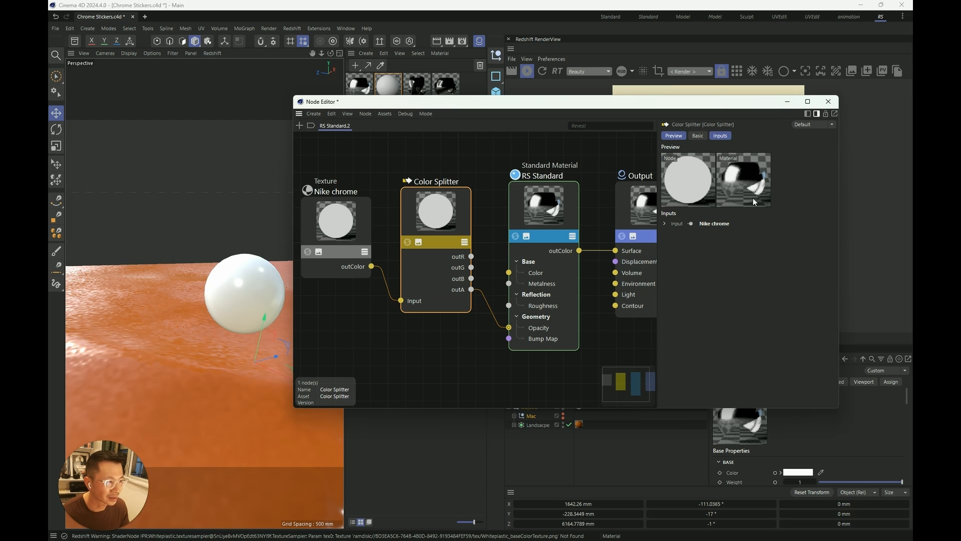
{"action": "mouse_move", "coordinate": [754, 193]}
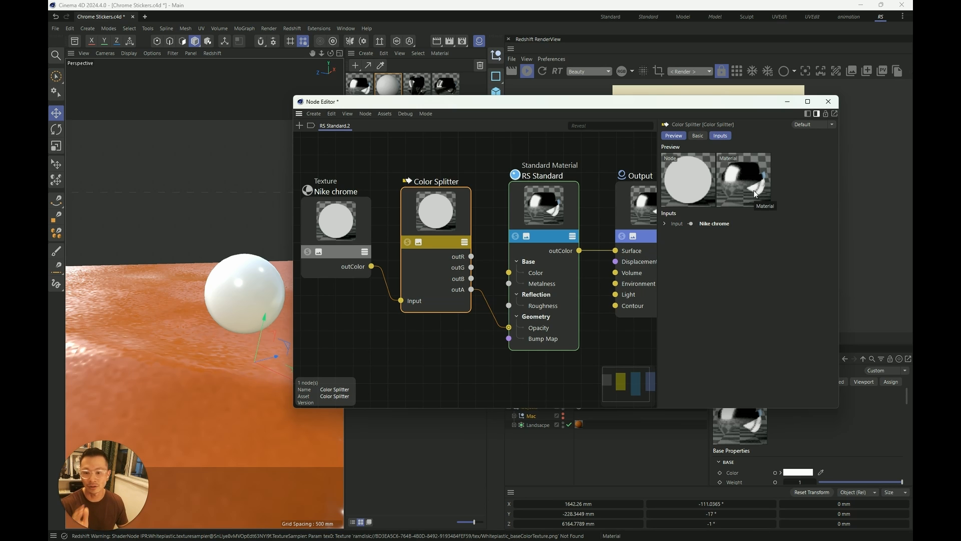
{"action": "scroll", "scroll_direction": "down", "scroll_amount": 3}
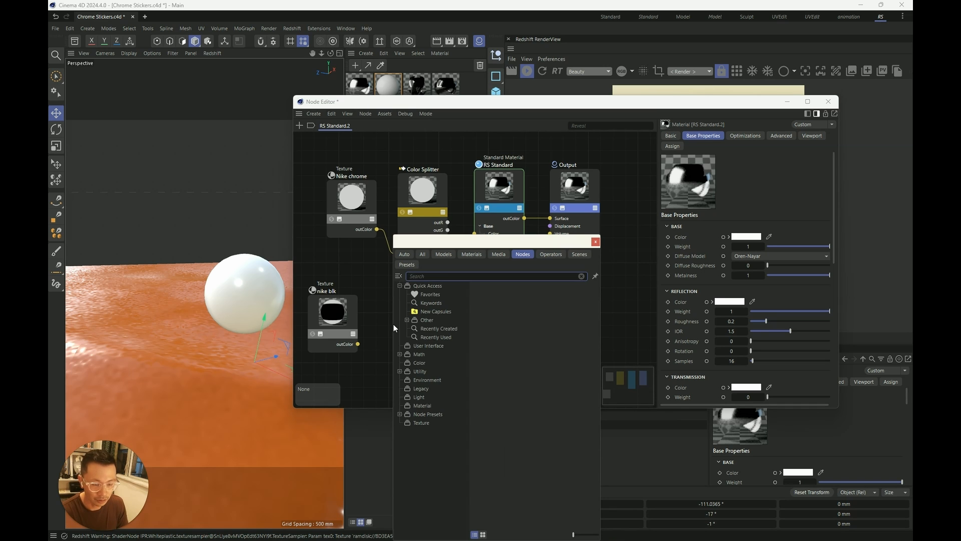
Add a Color Splitter and Material Blender, wire the black material to Layer 1 and the blend to Output Surface
{"action": "type", "text": "split"}
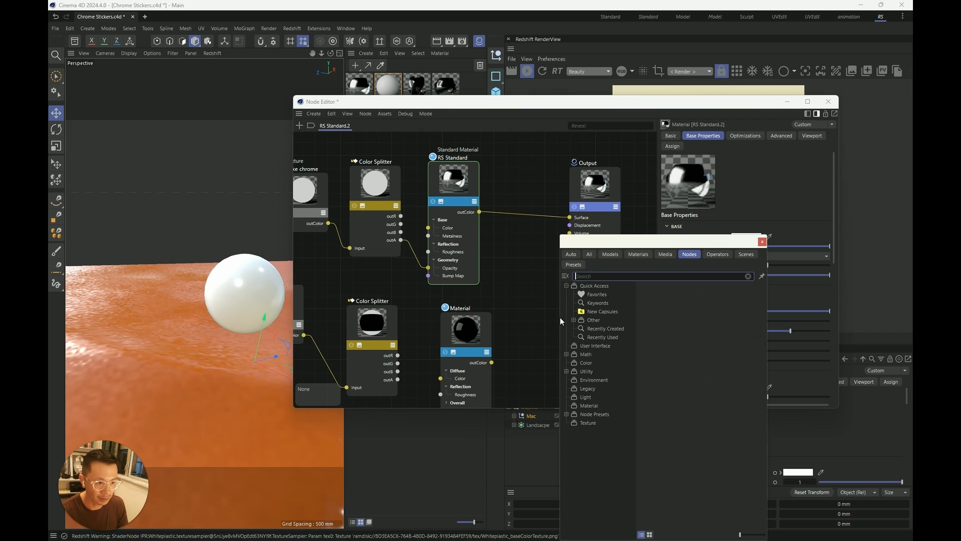
{"action": "type", "text": "material blend"}
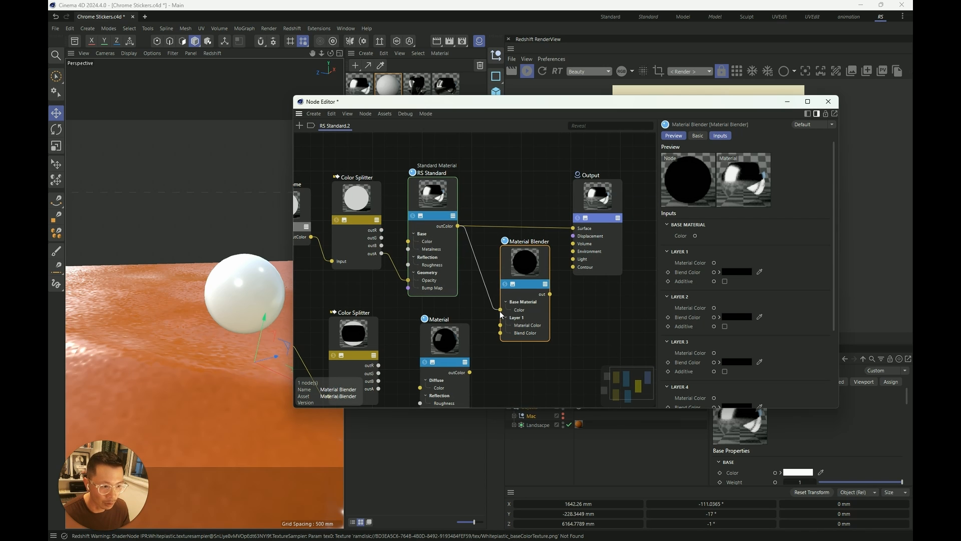
{"action": "left_click", "coordinate": [605, 182]}
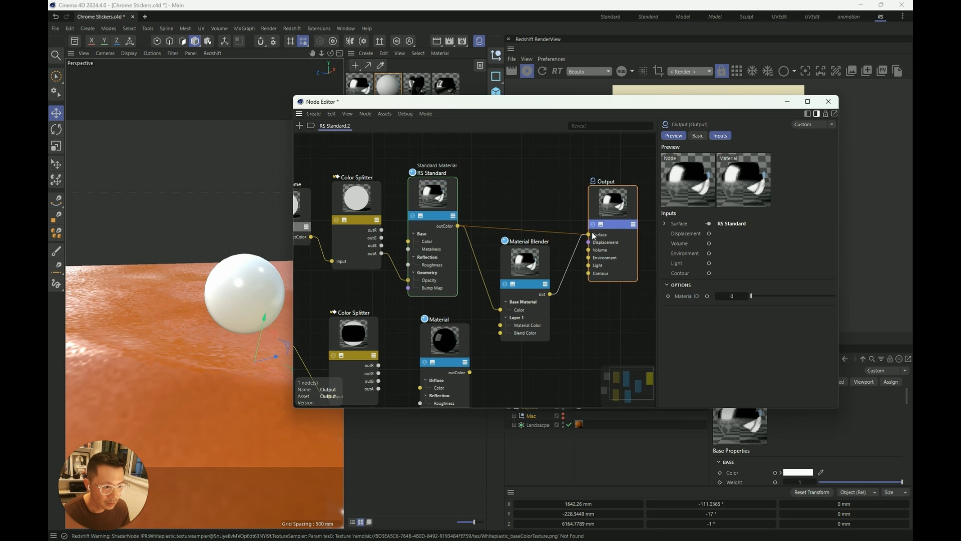
{"action": "left_click", "coordinate": [537, 240]}
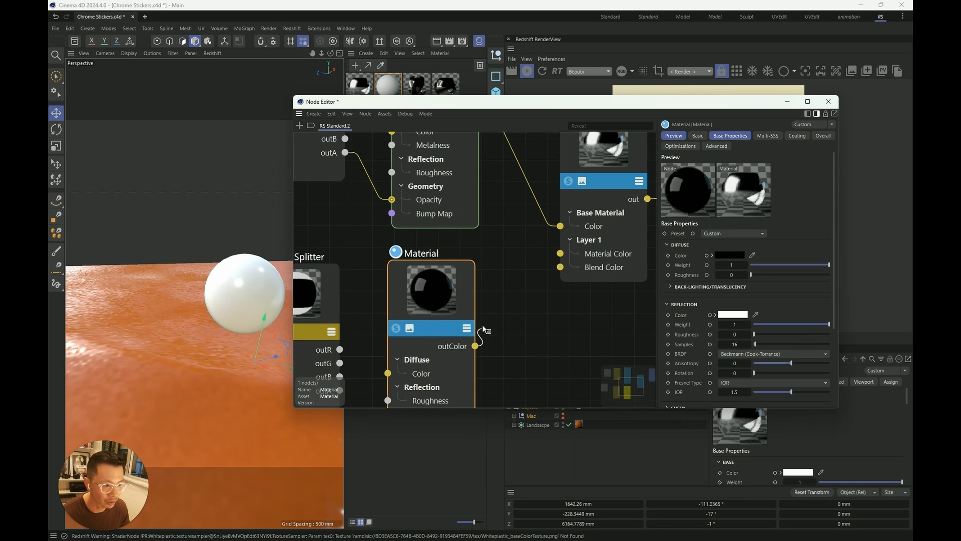
{"action": "left_click_drag", "start_coordinate": [478, 342], "coordinate": [559, 253]}
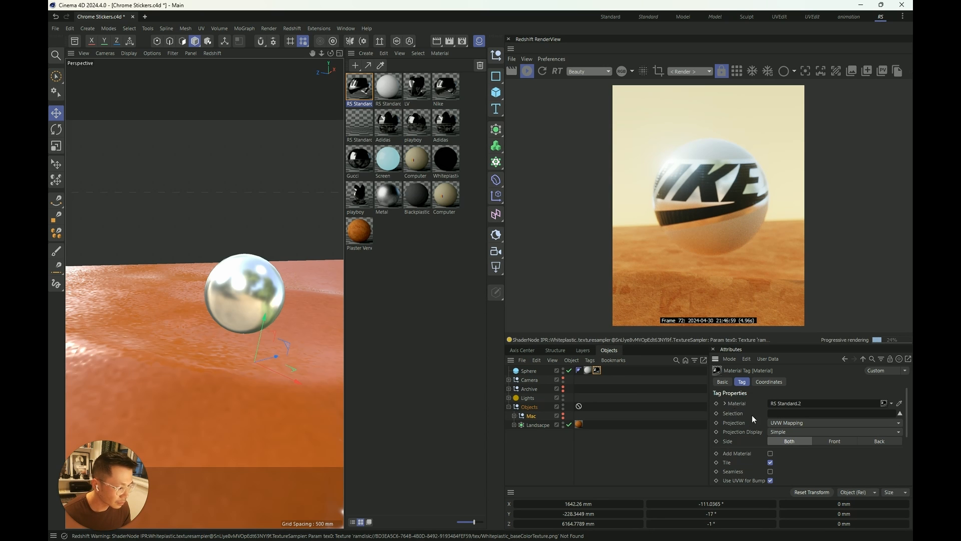
Set the Material Tag projection to Flat, Side to Front, and show its coordinates
{"action": "left_click", "coordinate": [834, 422]}
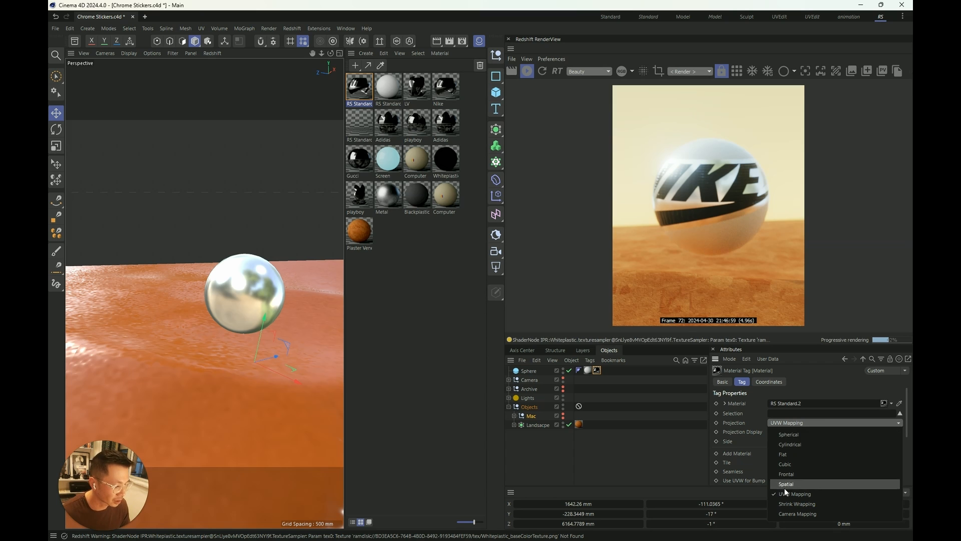
{"action": "left_click", "coordinate": [785, 453]}
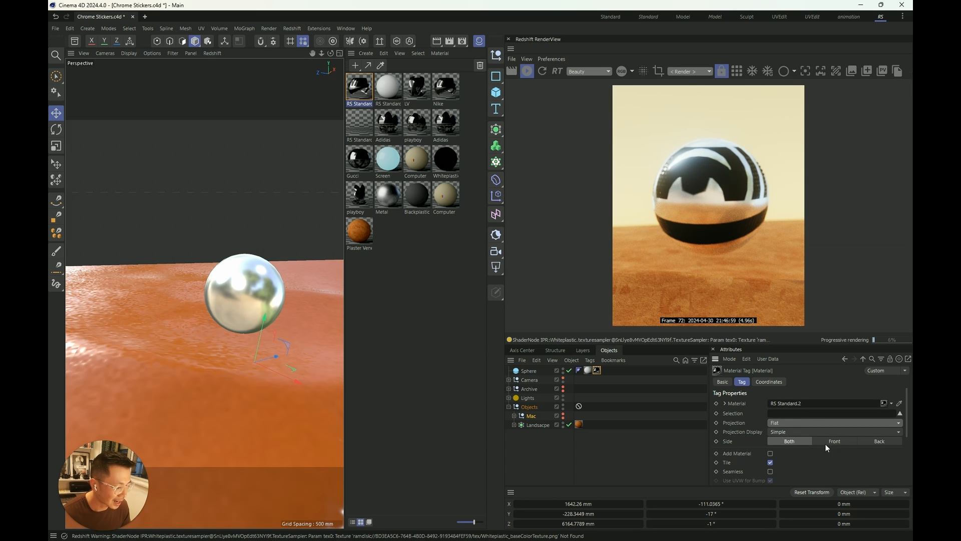
{"action": "left_click", "coordinate": [834, 440]}
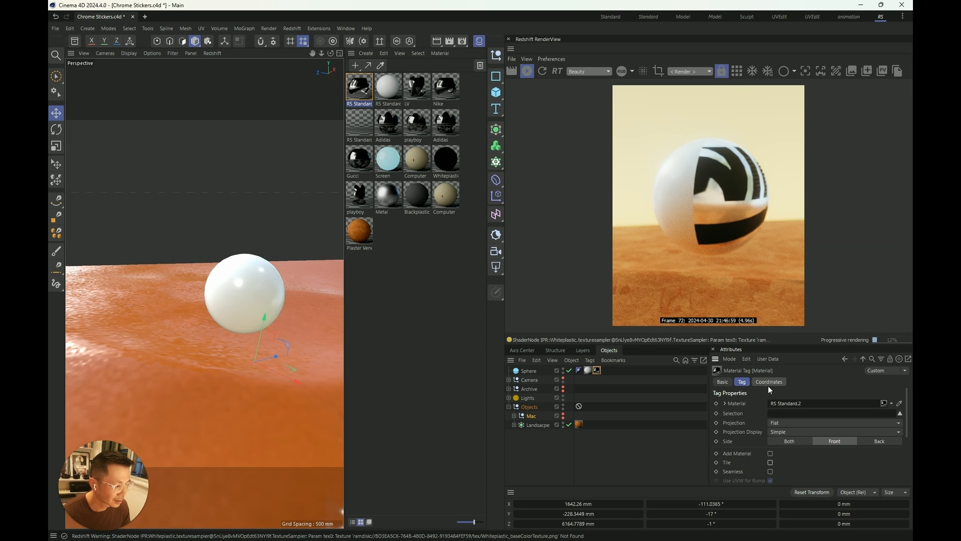
{"action": "left_click", "coordinate": [768, 382]}
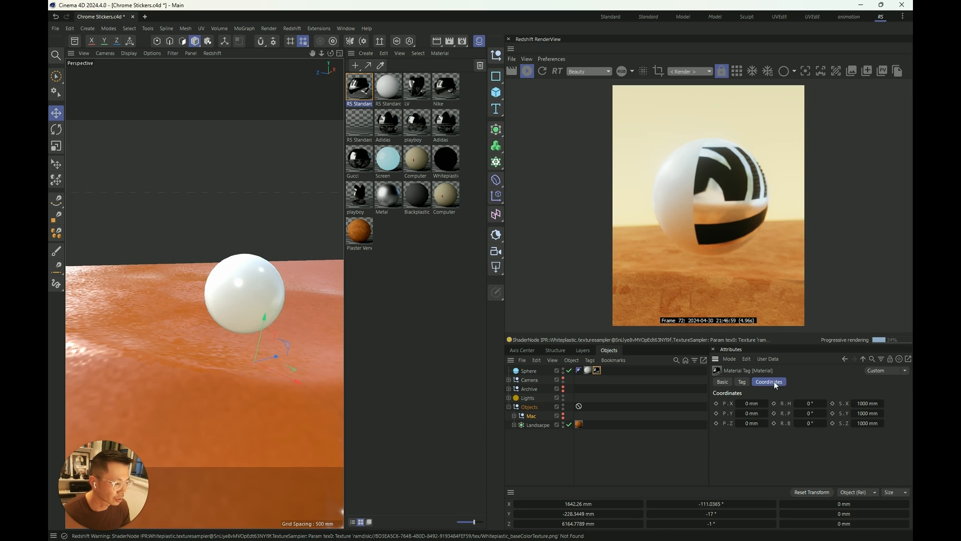
{"action": "mouse_move", "coordinate": [207, 40]}
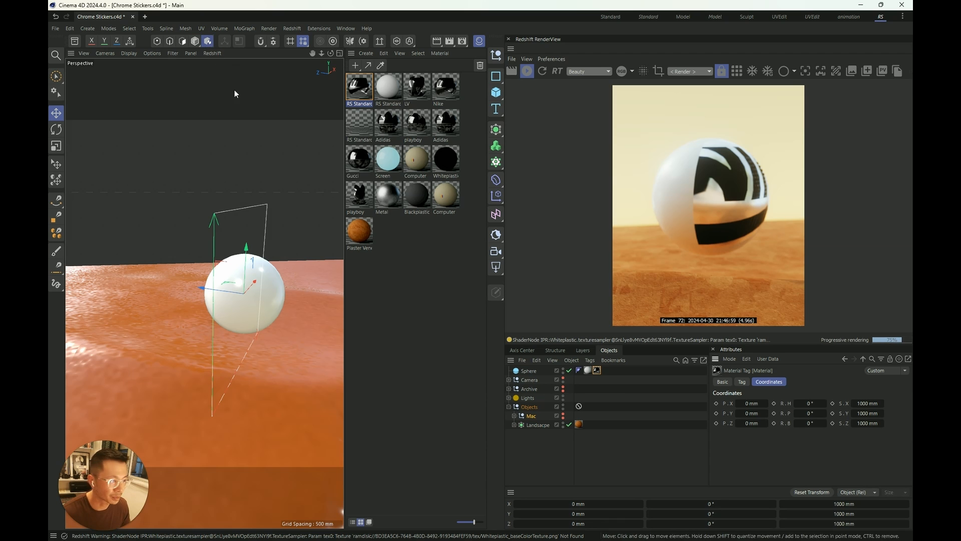
Rotate the texture axis so the logo faces the camera, then edit the S.X scale
{"action": "left_click", "coordinate": [56, 129]}
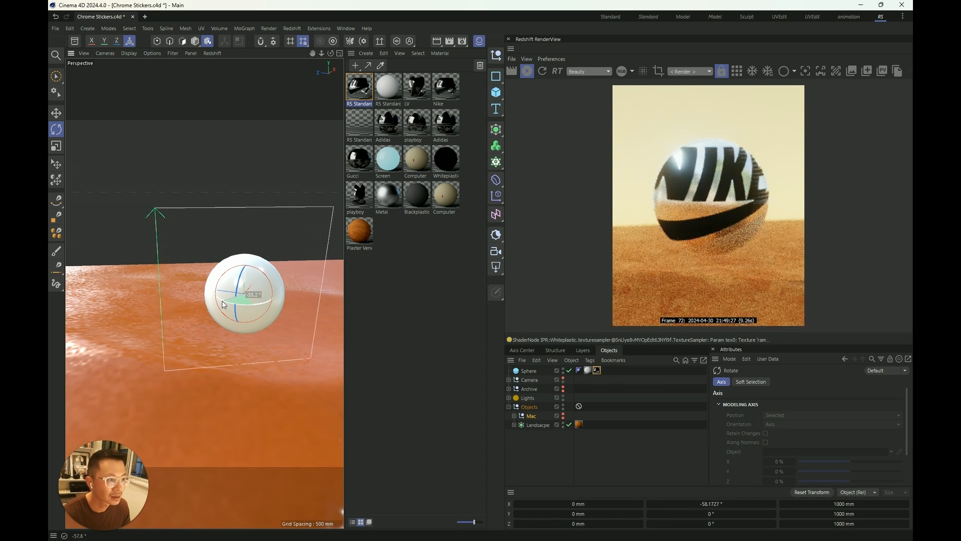
{"action": "left_click", "coordinate": [595, 370]}
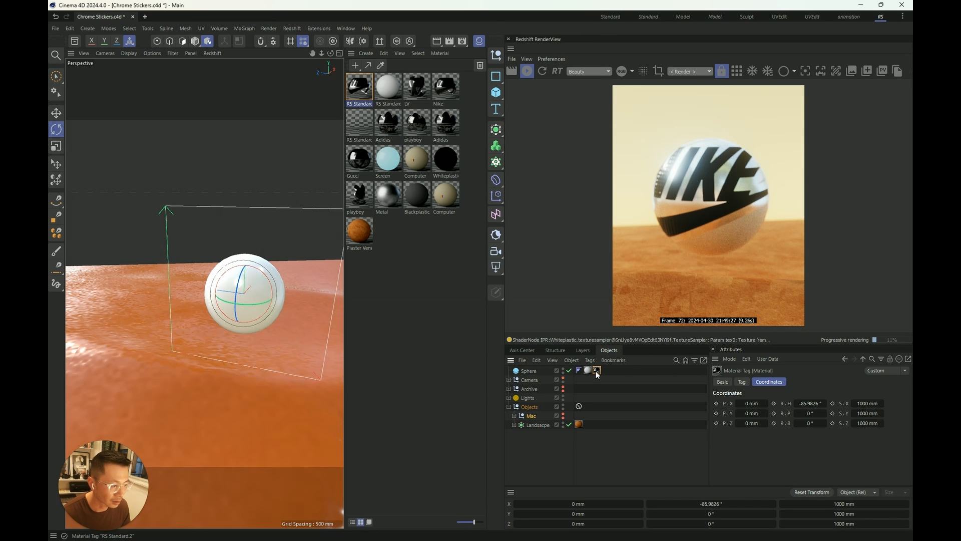
{"action": "left_click", "coordinate": [866, 402]}
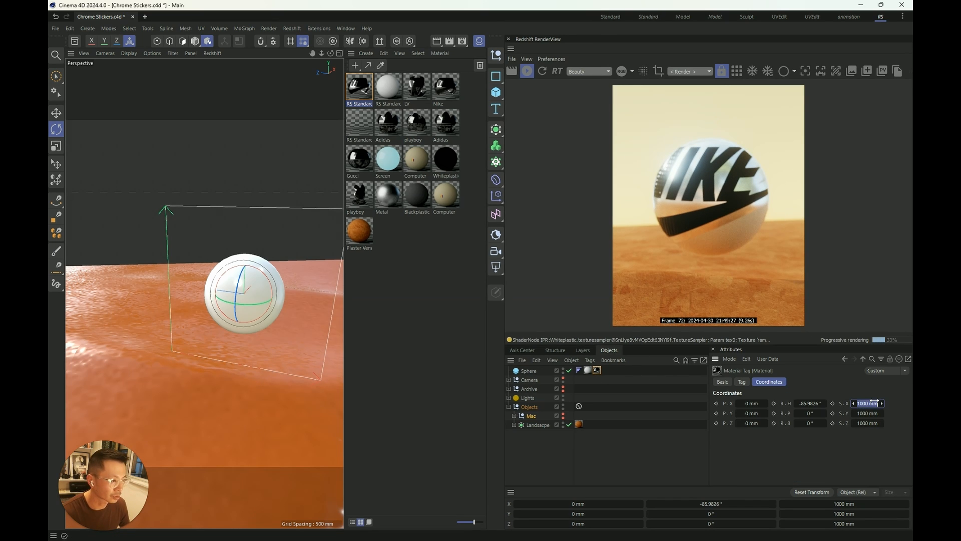